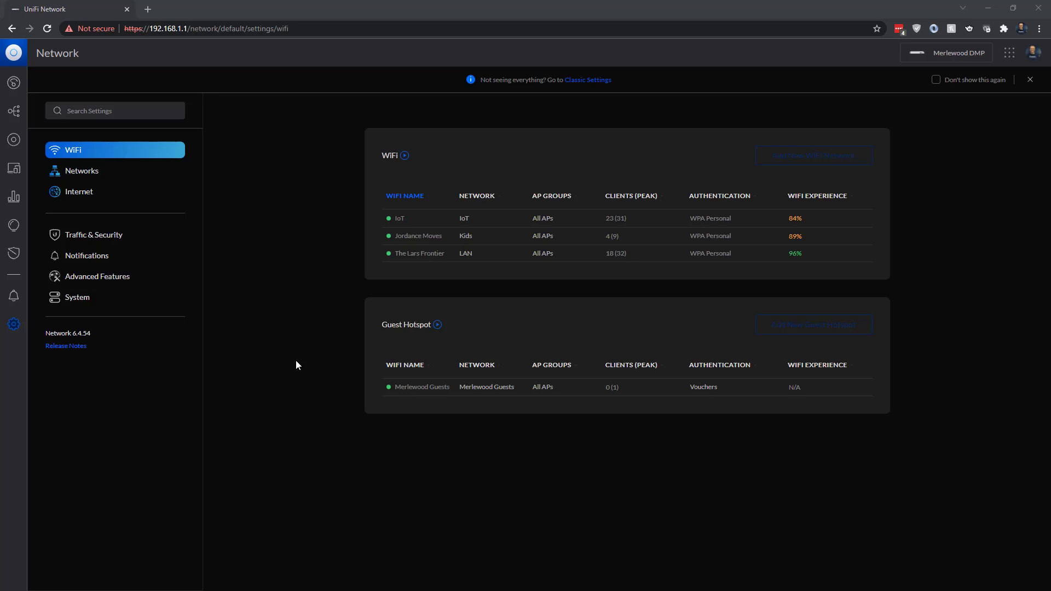
{"action": "mouse_move", "coordinate": [277, 321]}
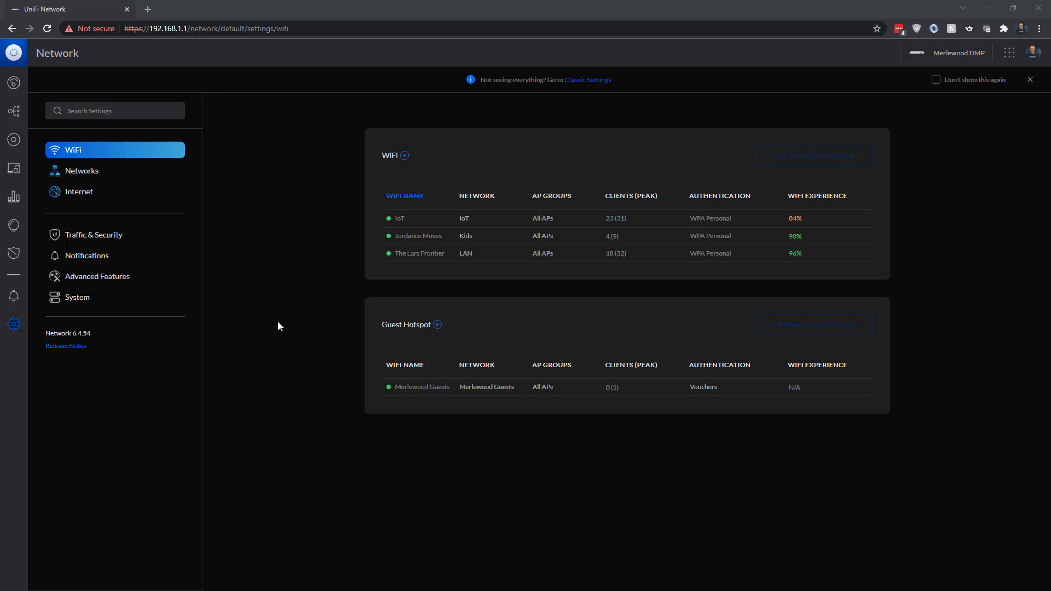
{"action": "mouse_move", "coordinate": [96, 276]}
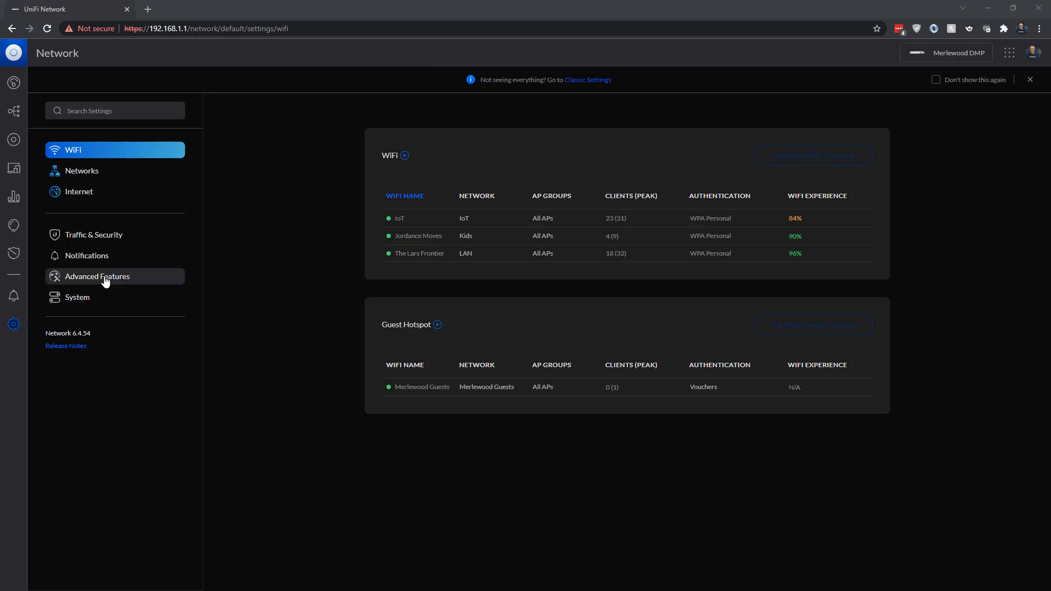
Reach Advanced Gateway Settings from the Advanced Features section of settings
{"action": "left_click", "coordinate": [96, 276]}
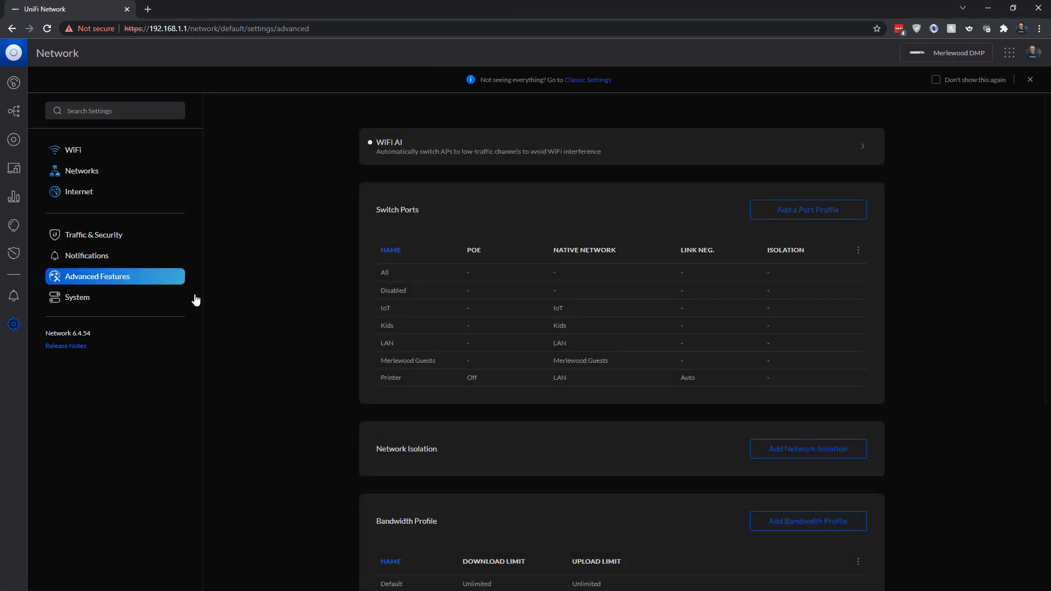
{"action": "scroll", "scroll_direction": "down", "scroll_amount": 3}
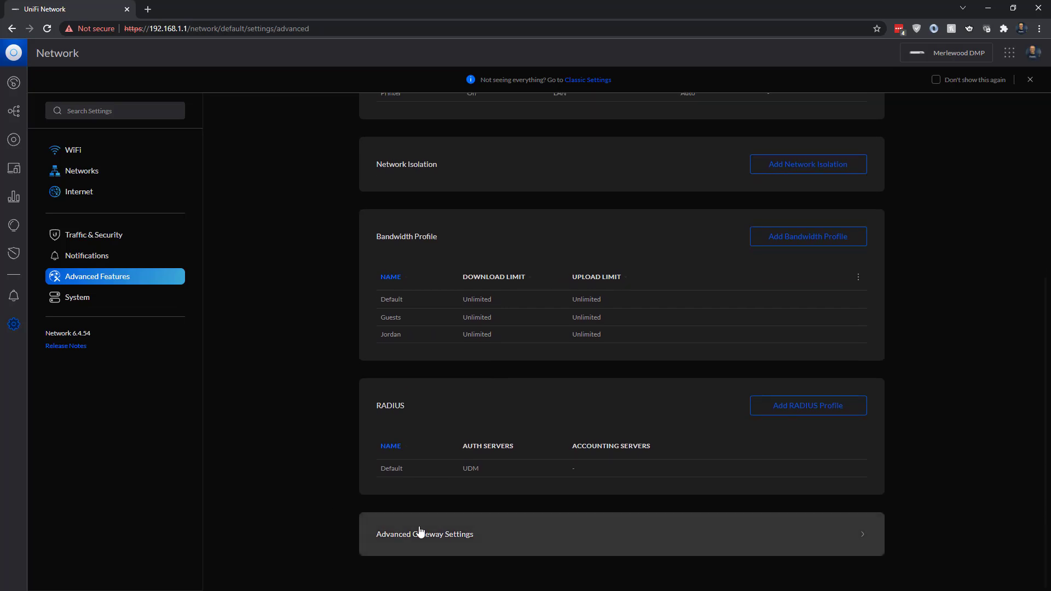
{"action": "left_click", "coordinate": [425, 534]}
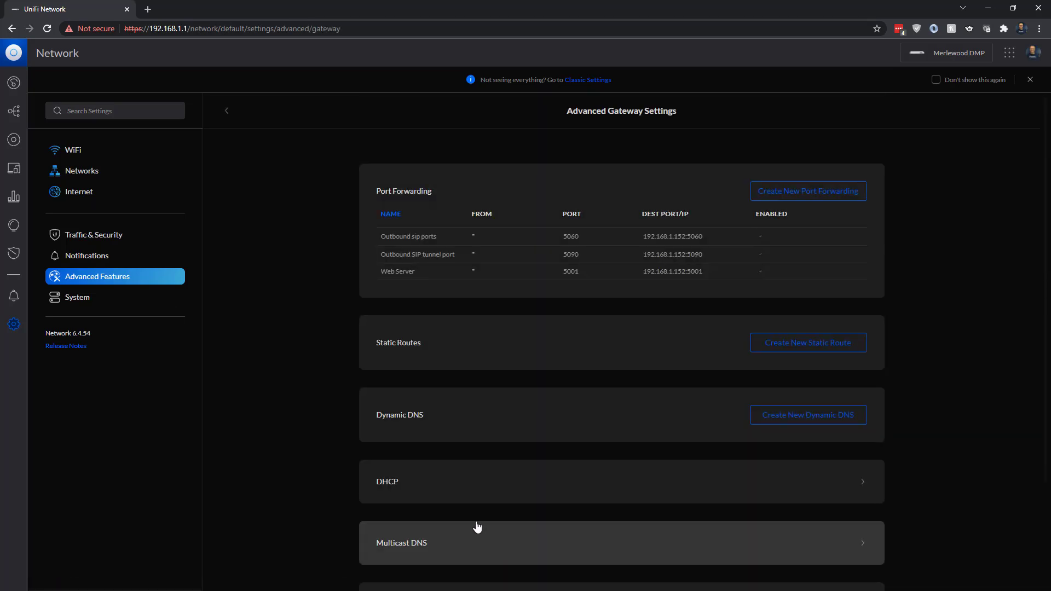
{"action": "mouse_move", "coordinate": [809, 342]}
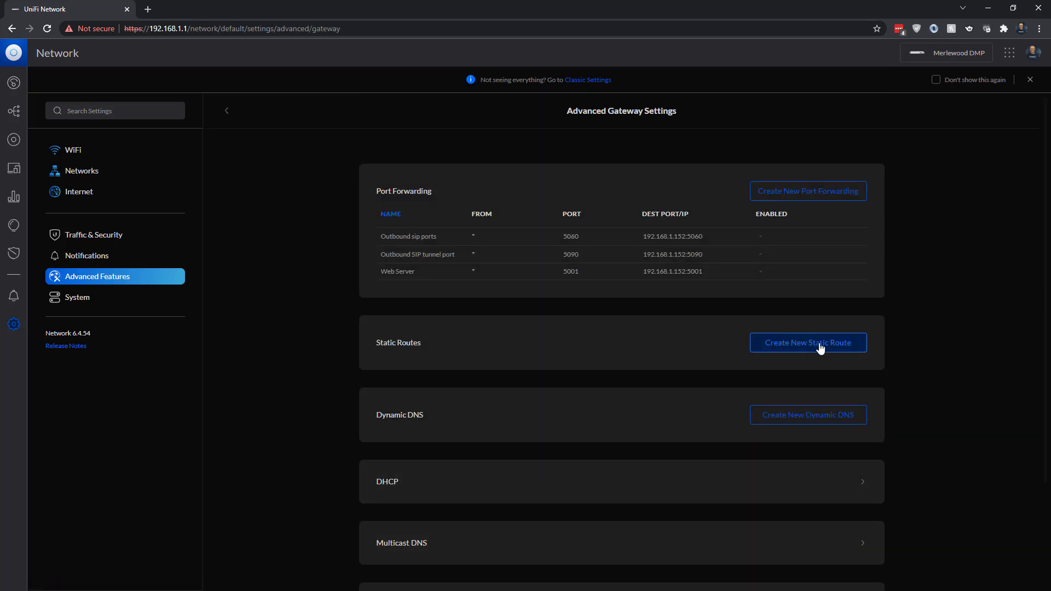
Start a new static route named 'Starlink Dishy' with distance 10
{"action": "left_click", "coordinate": [807, 343]}
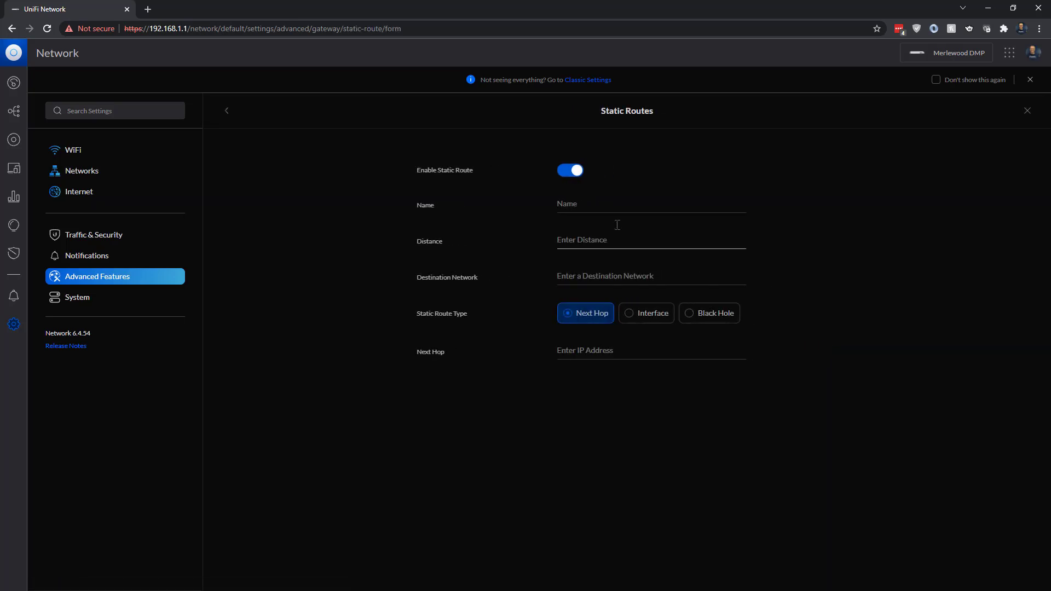
{"action": "type", "text": "Star"}
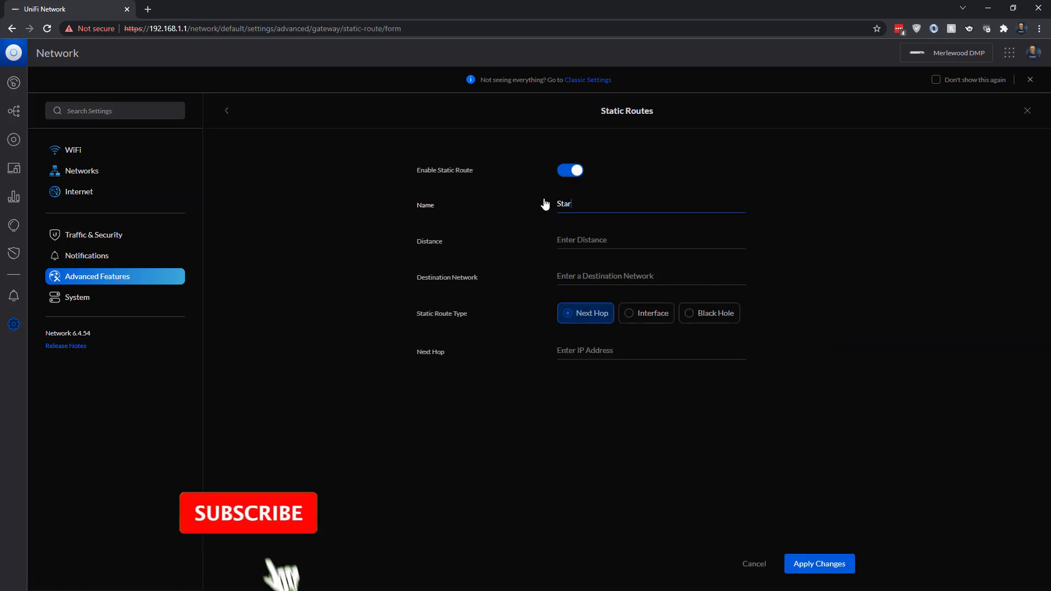
{"action": "type", "text": "link Dishy"}
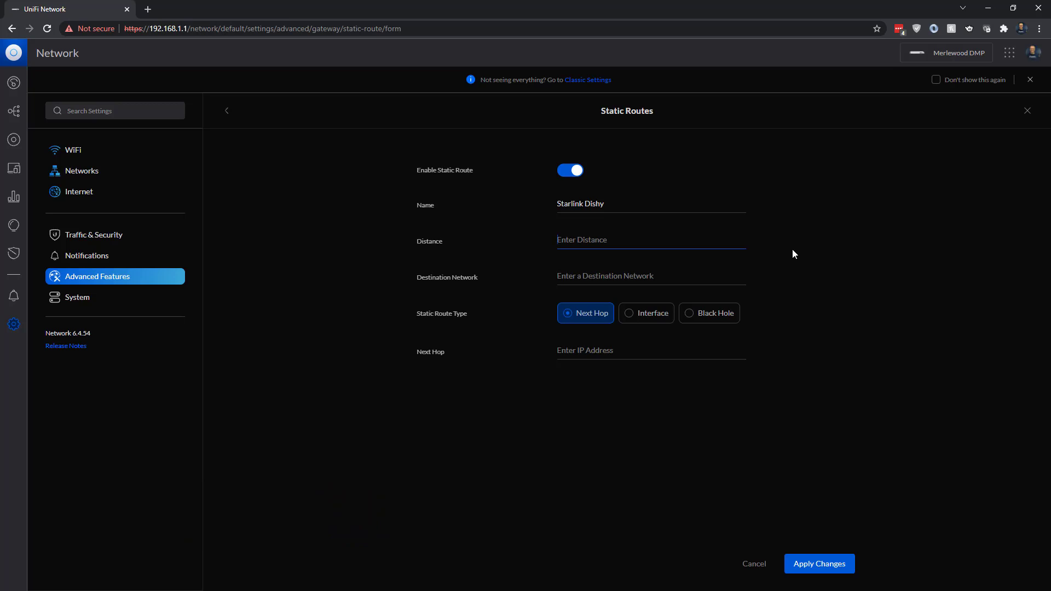
{"action": "type", "text": "1"}
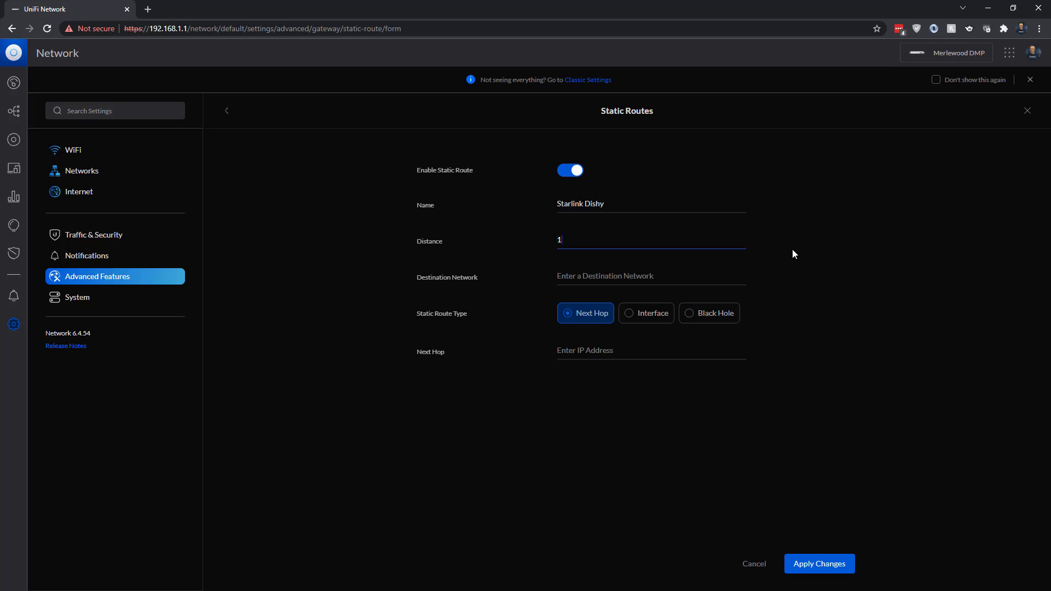
{"action": "type", "text": "0"}
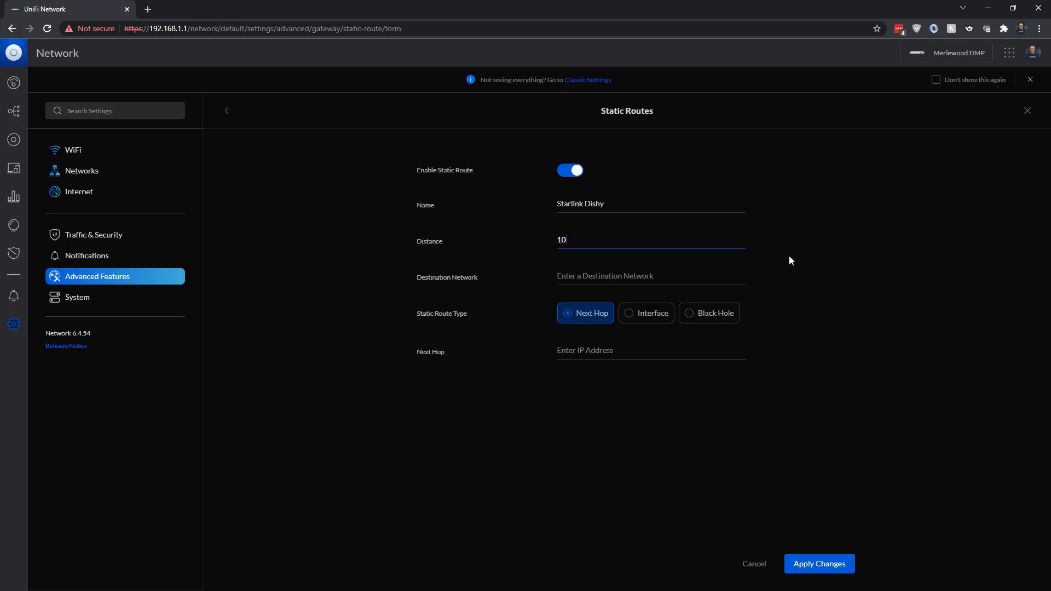
{"action": "mouse_move", "coordinate": [789, 277]}
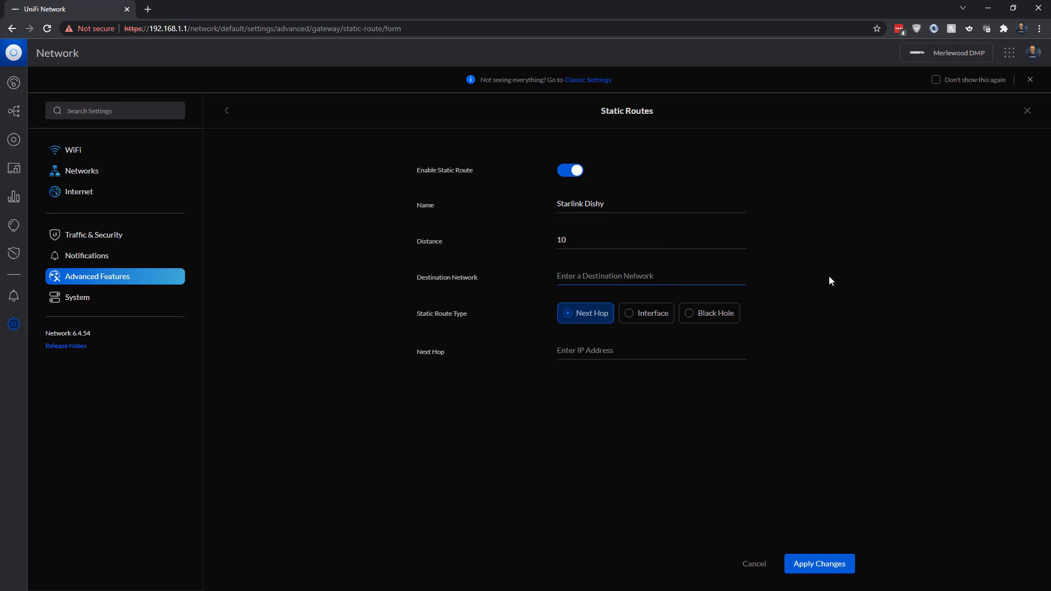
{"action": "mouse_move", "coordinate": [826, 285]}
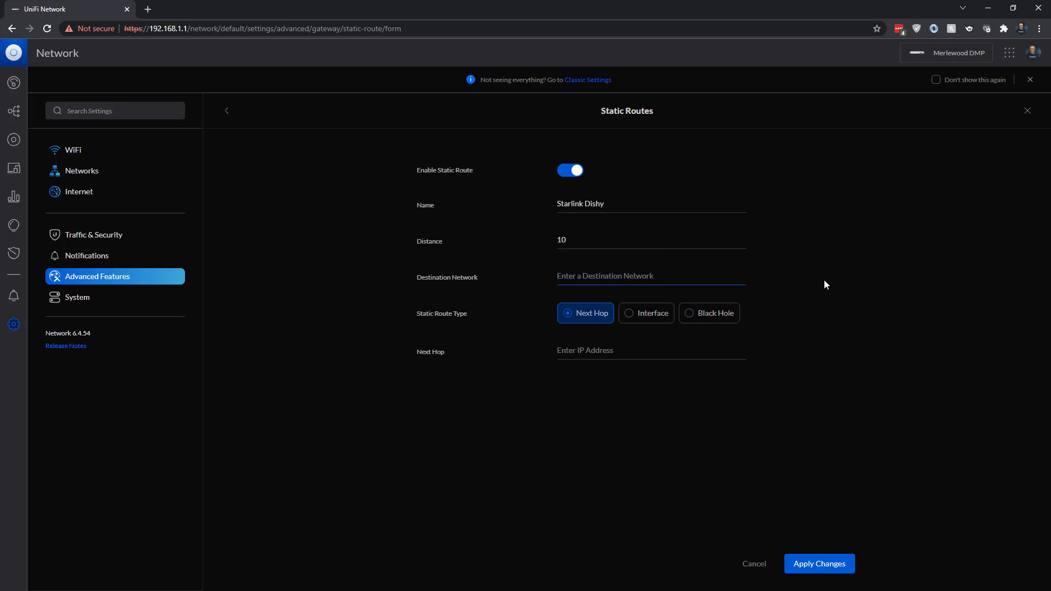
Enter 192.168.100.1/32 as the route's destination network
{"action": "type", "text": "192"}
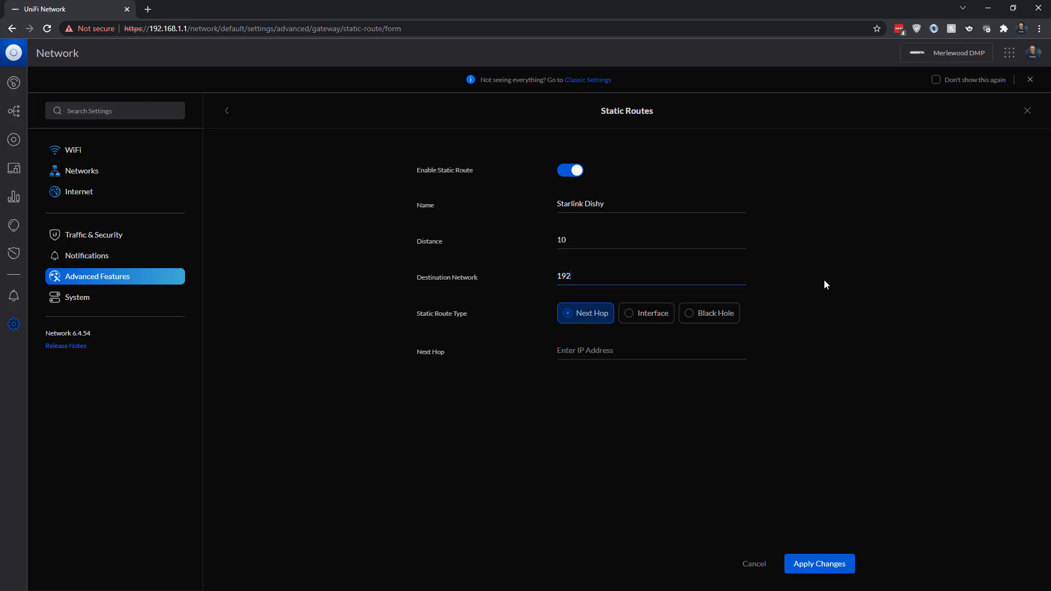
{"action": "type", "text": ".168"}
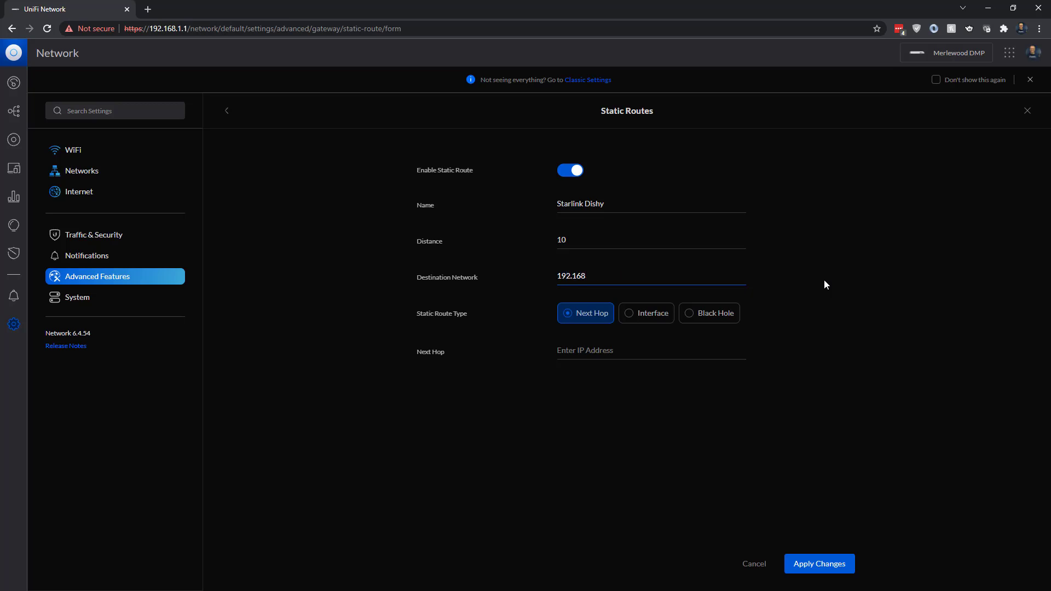
{"action": "type", "text": ".100.1"}
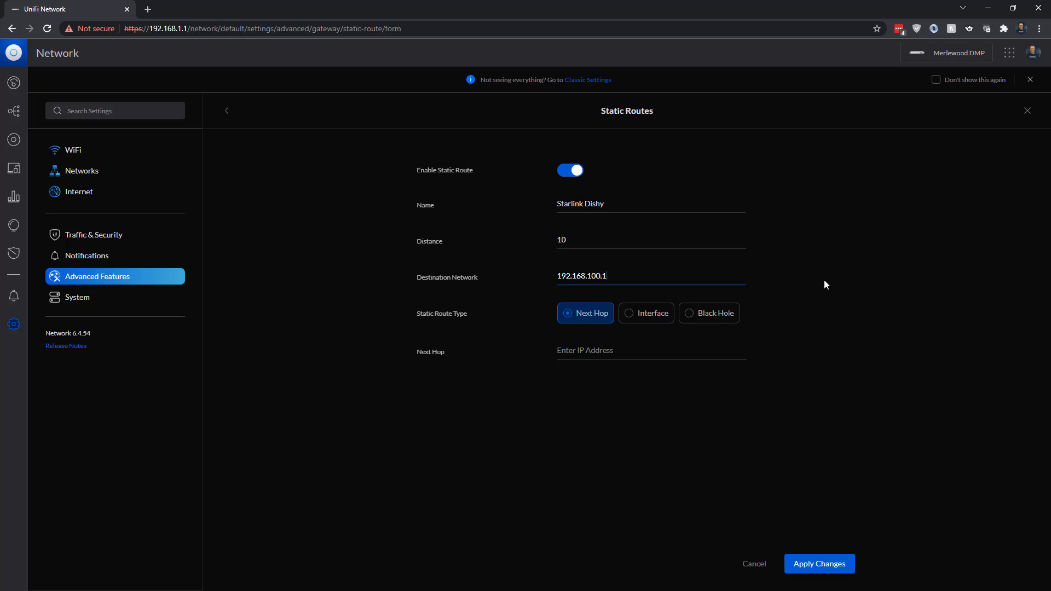
{"action": "type", "text": "/32"}
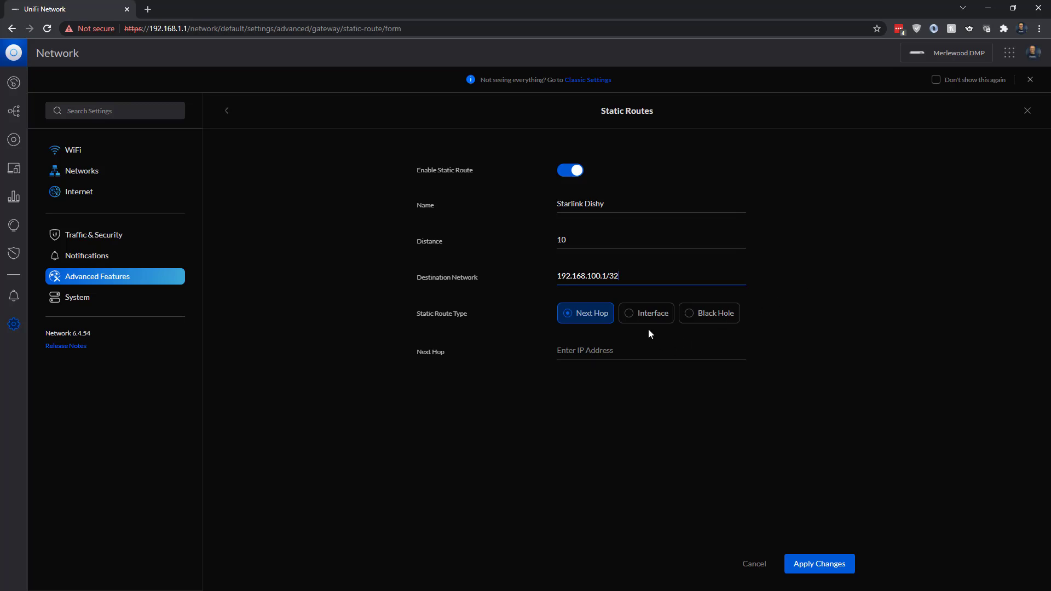
Set the route type to Interface and show the available interfaces
{"action": "left_click", "coordinate": [646, 313]}
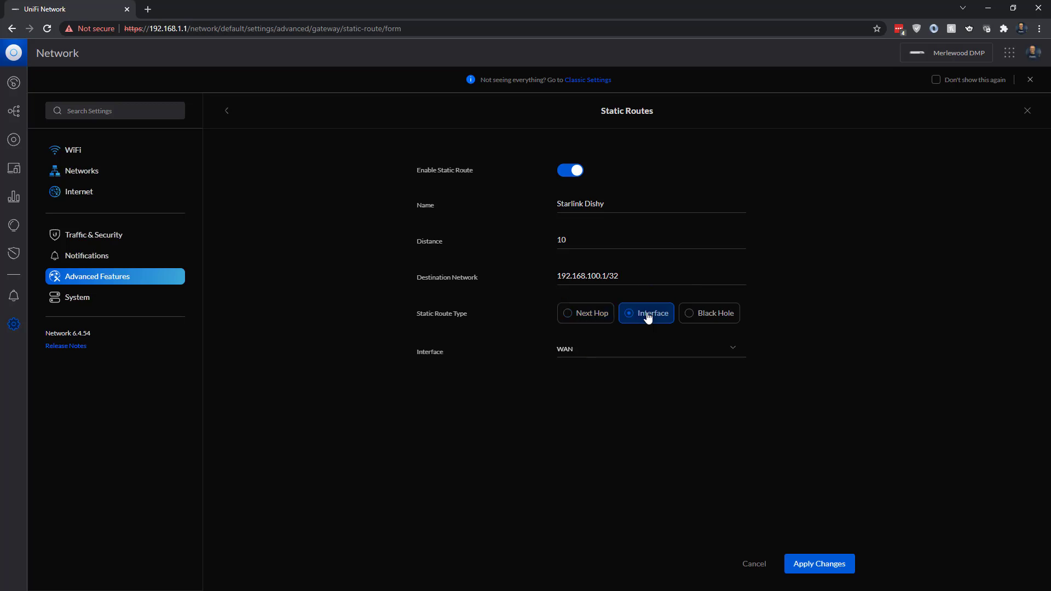
{"action": "mouse_move", "coordinate": [779, 328]}
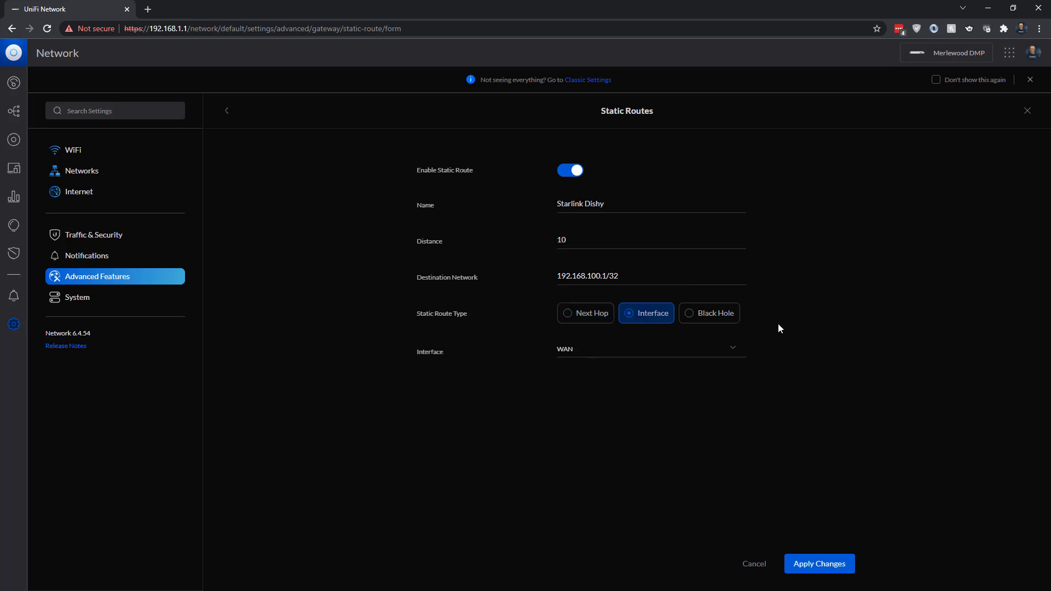
{"action": "left_click", "coordinate": [649, 348]}
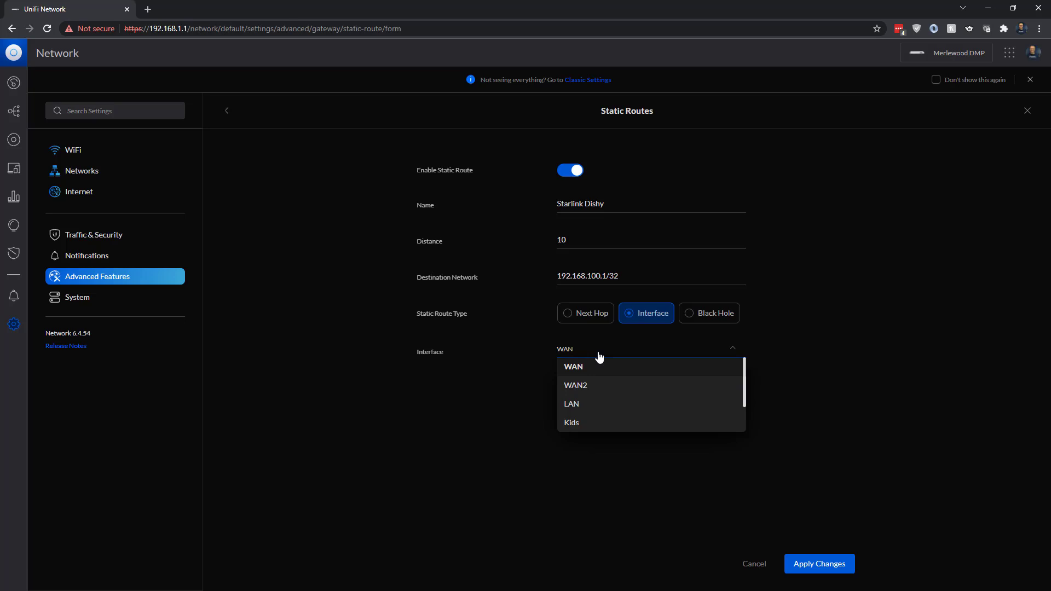
{"action": "mouse_move", "coordinate": [600, 374]}
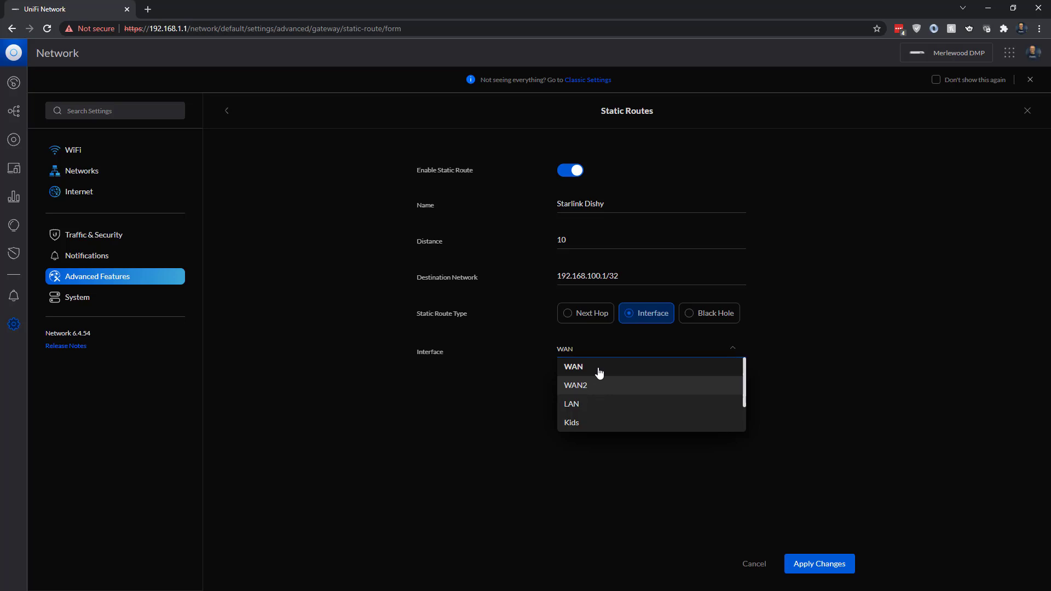
{"action": "mouse_move", "coordinate": [799, 354]}
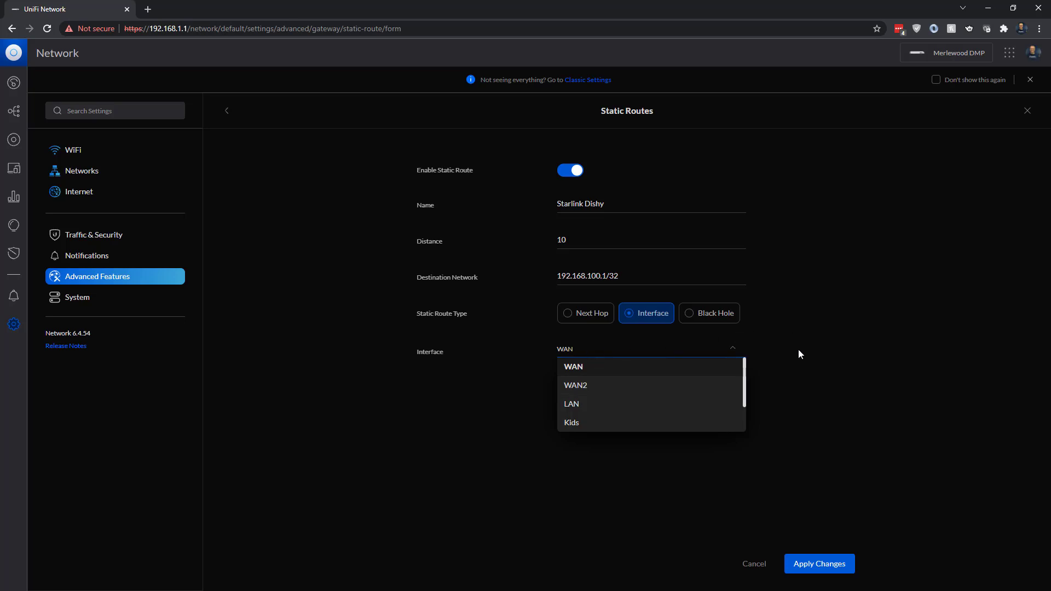
Choose WAN as the interface and apply, saving the Starlink Dishy route
{"action": "left_click", "coordinate": [573, 367]}
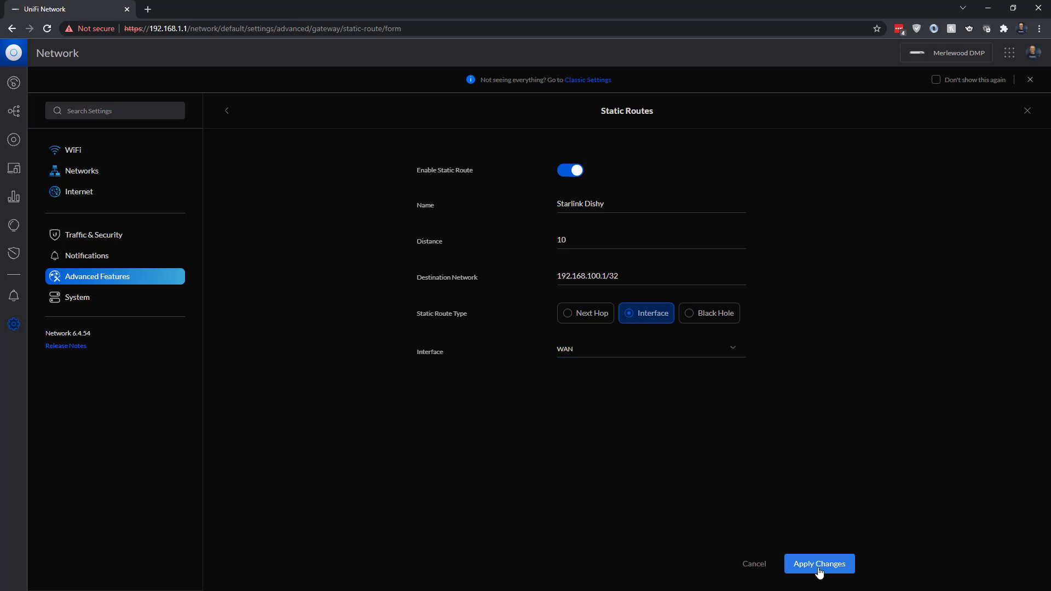
{"action": "left_click", "coordinate": [819, 563]}
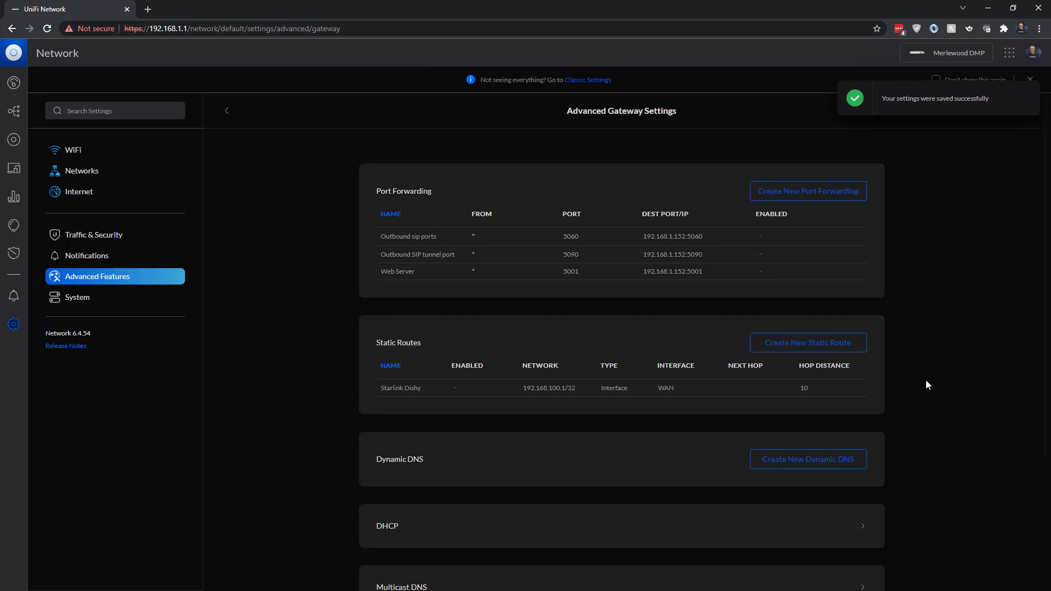